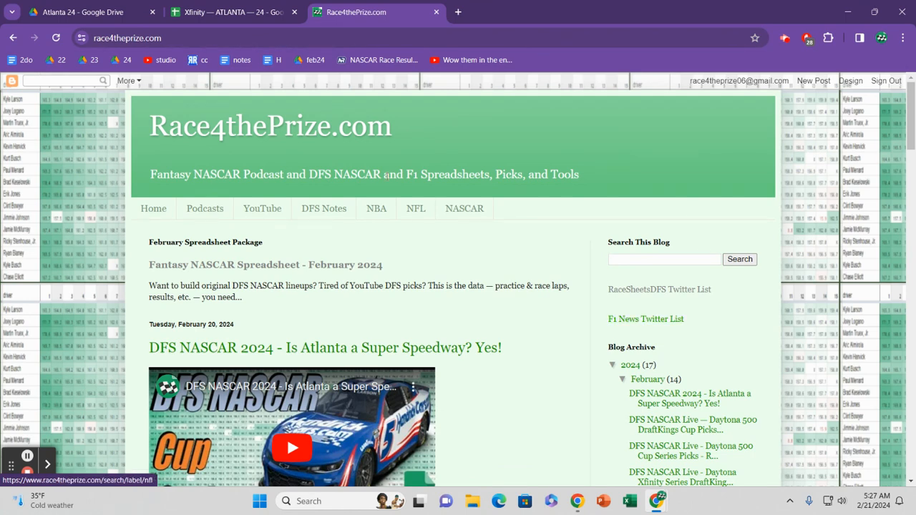
- Switch from the blog to the Xfinity Atlanta spreadsheet's top6 sheet
click(229, 12)
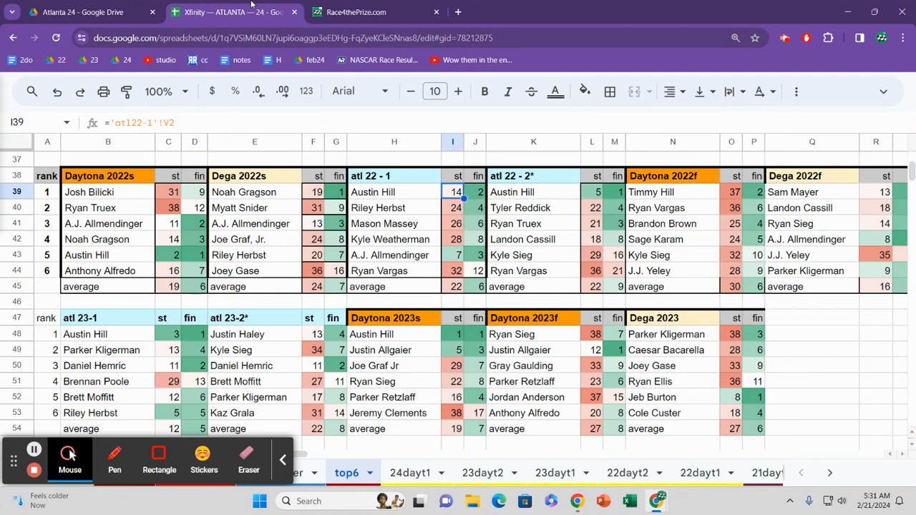
click(394, 192)
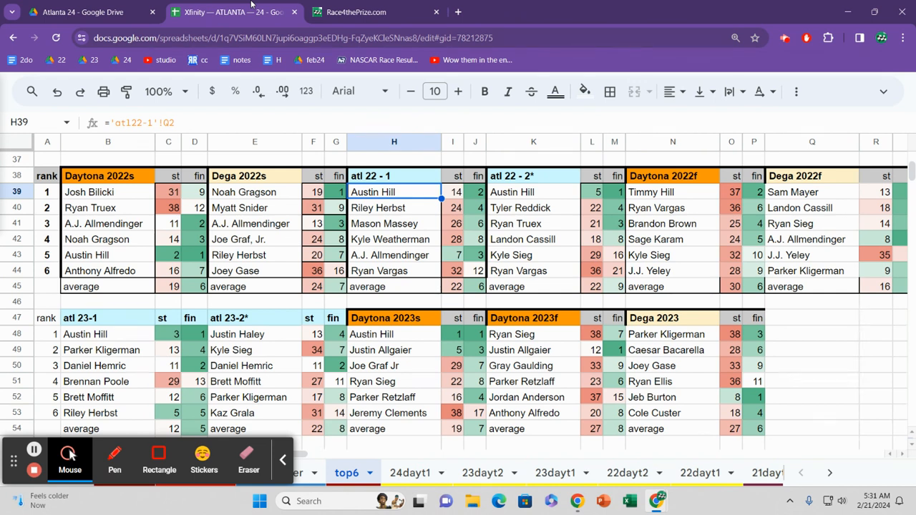
click(452, 208)
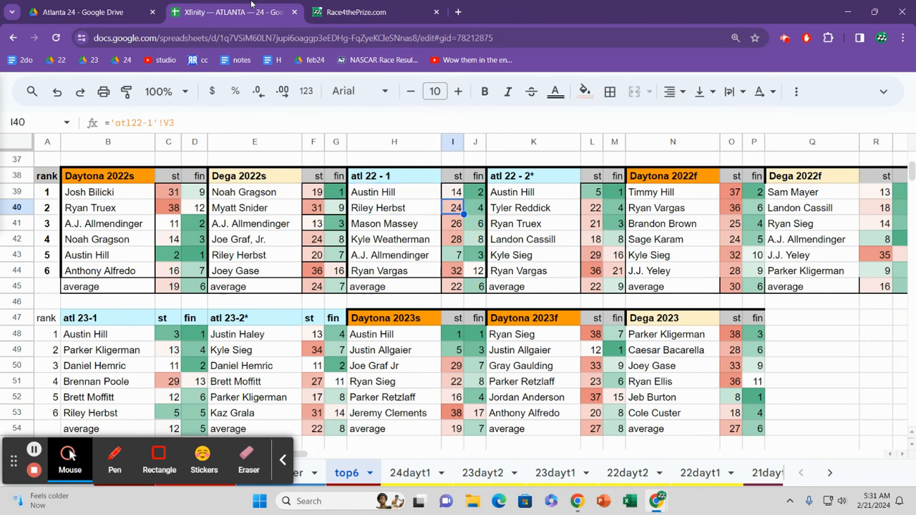
click(452, 255)
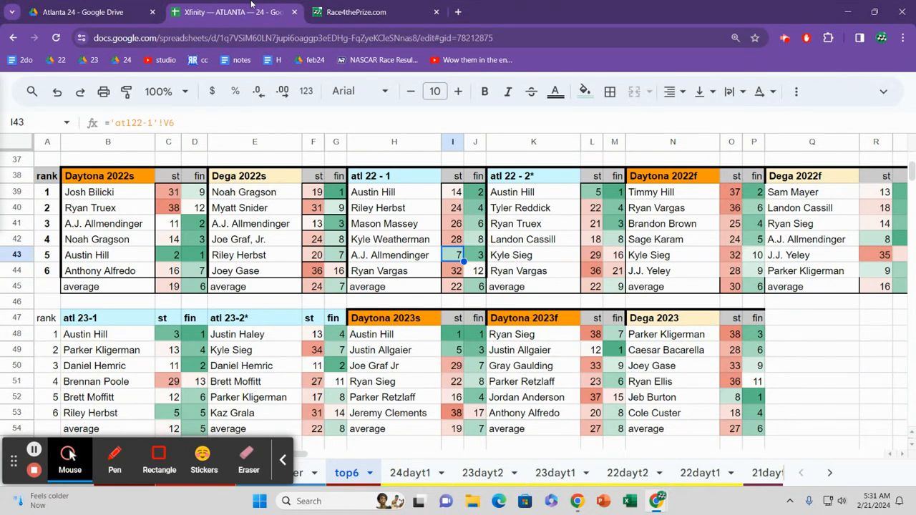
click(452, 191)
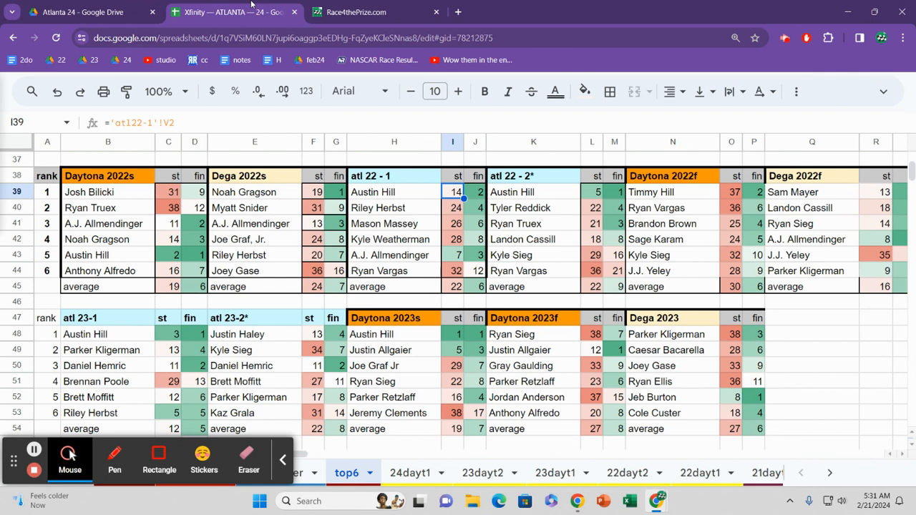
click(452, 224)
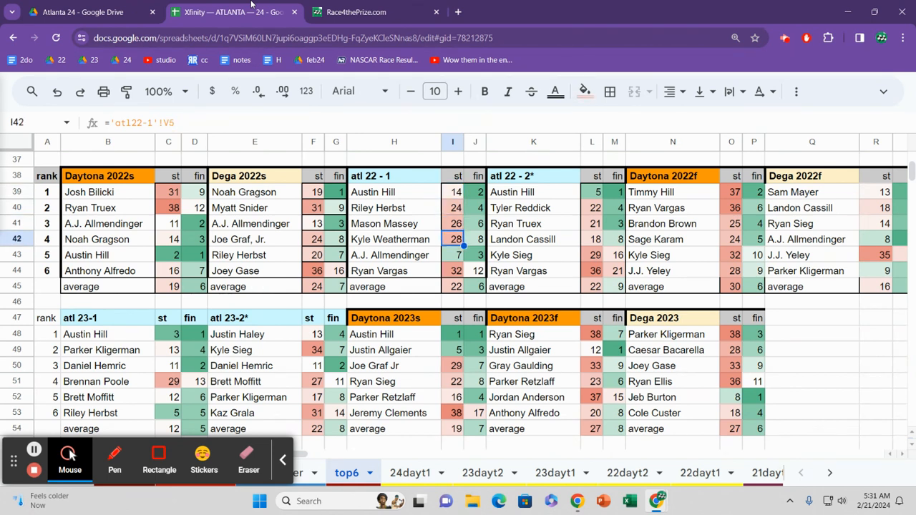
click(452, 271)
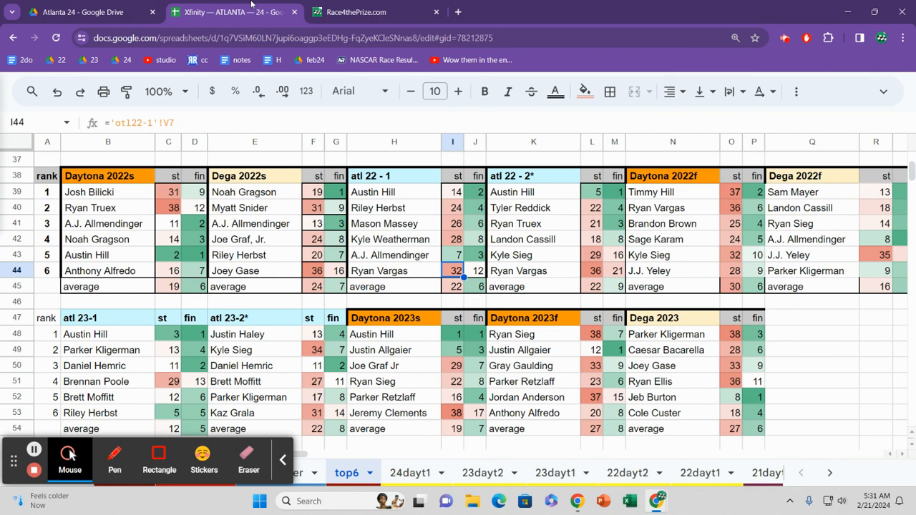
click(452, 223)
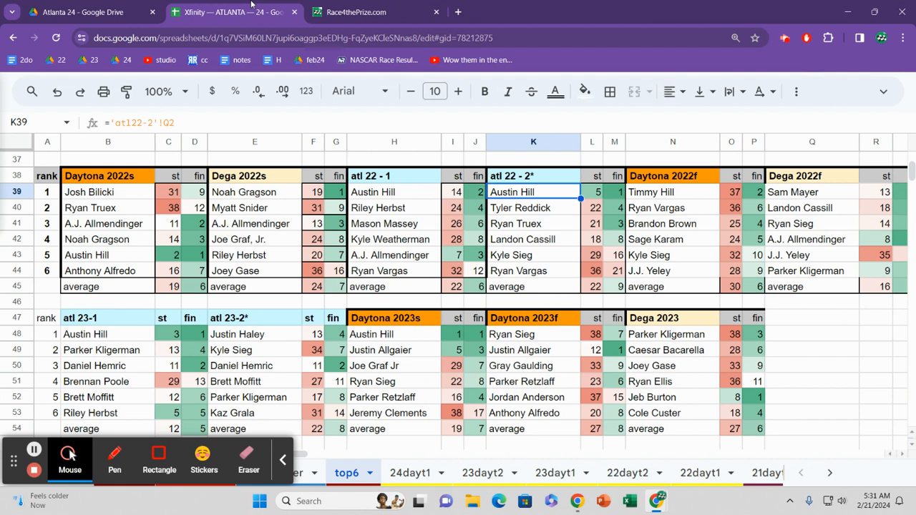
click(591, 191)
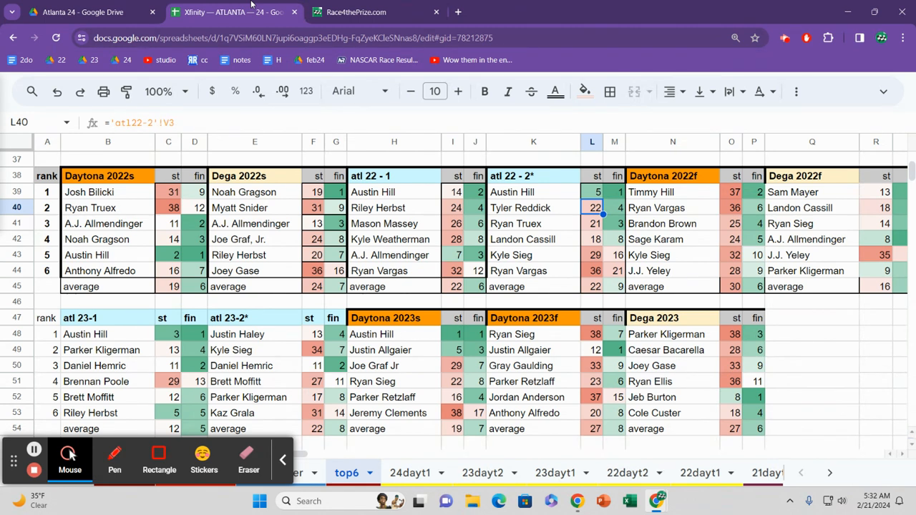
click(591, 224)
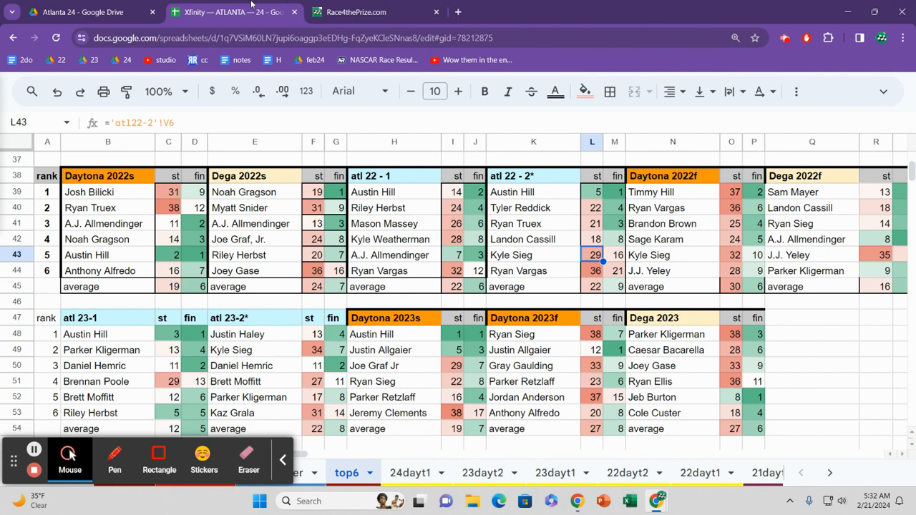
click(593, 270)
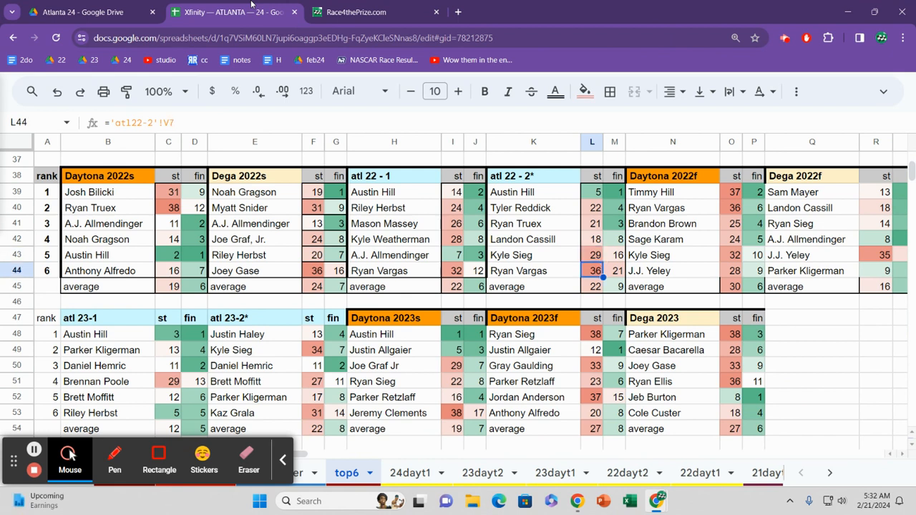
click(592, 239)
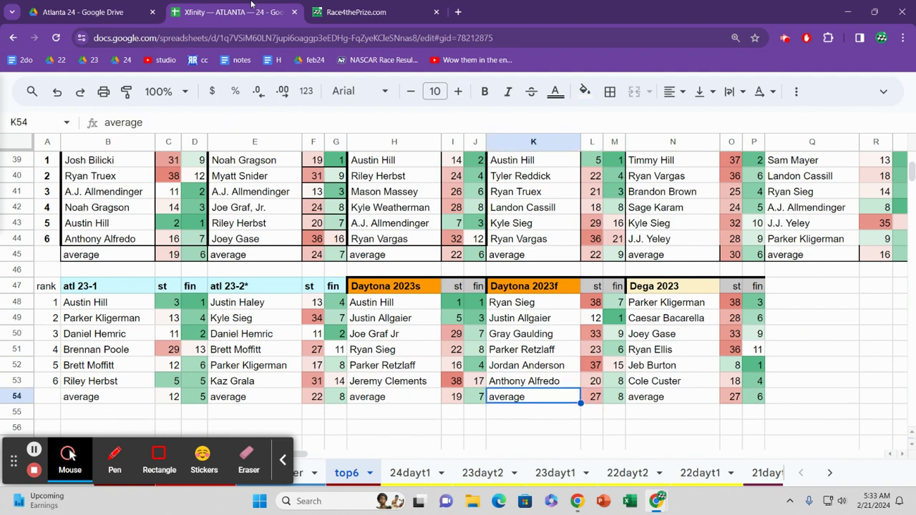
click(108, 365)
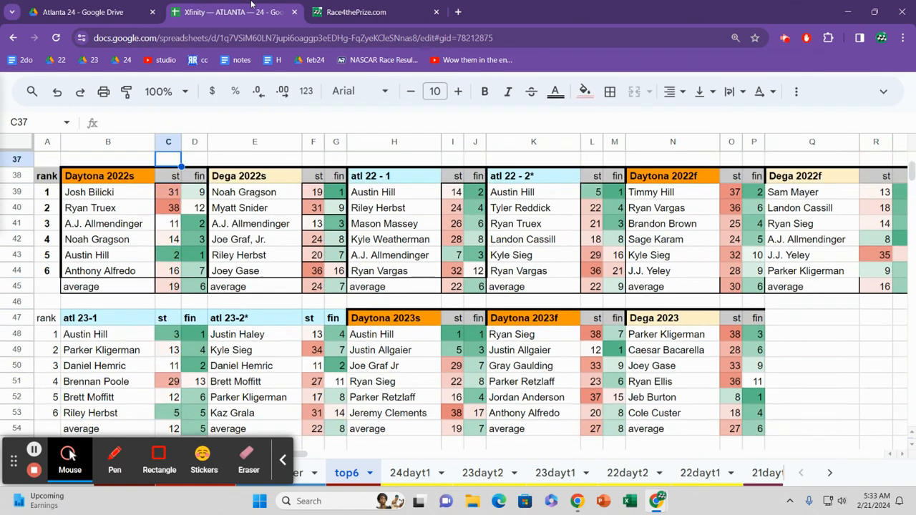
click(732, 192)
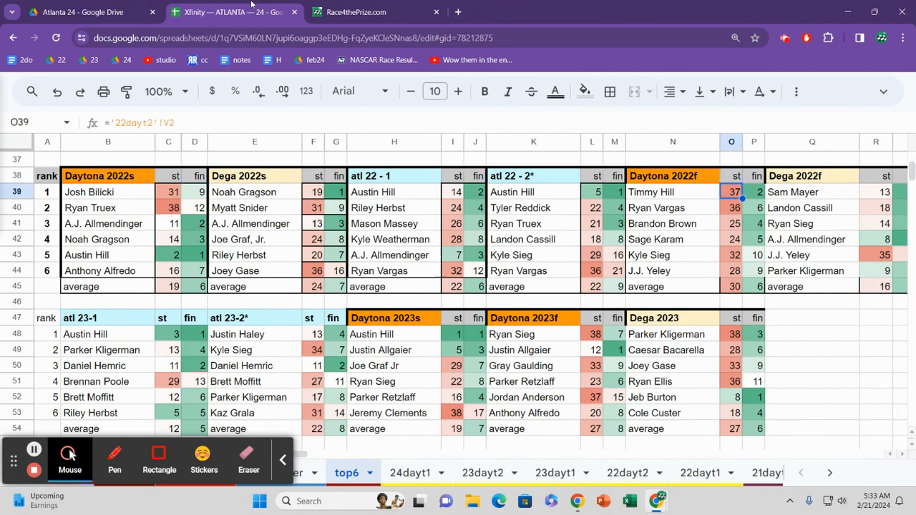
click(532, 192)
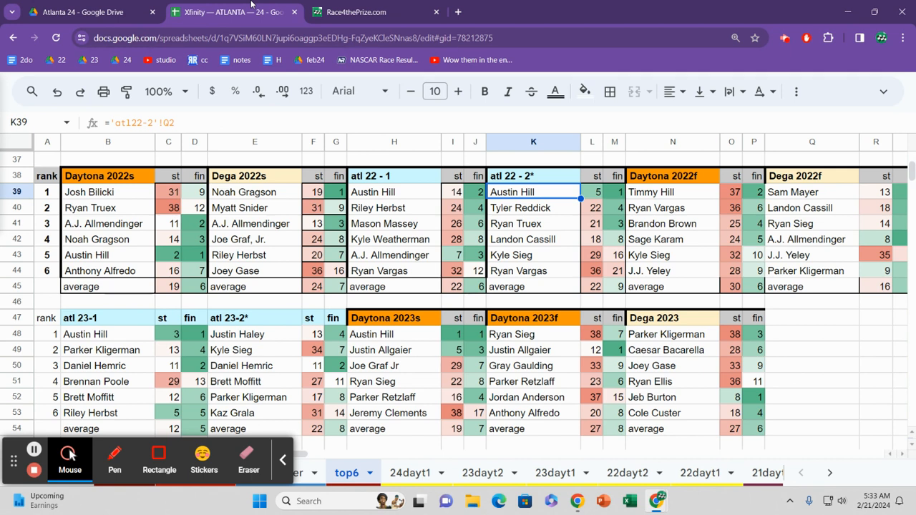
click(532, 239)
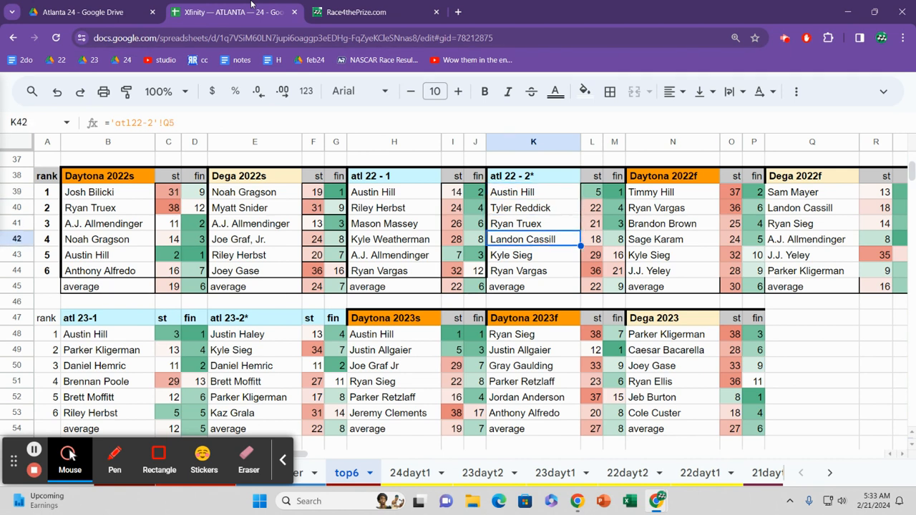
click(532, 270)
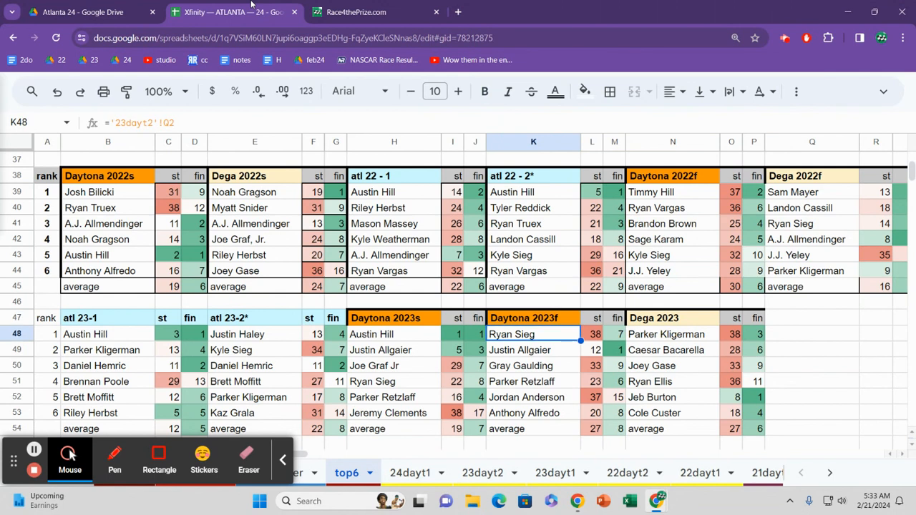
click(84, 333)
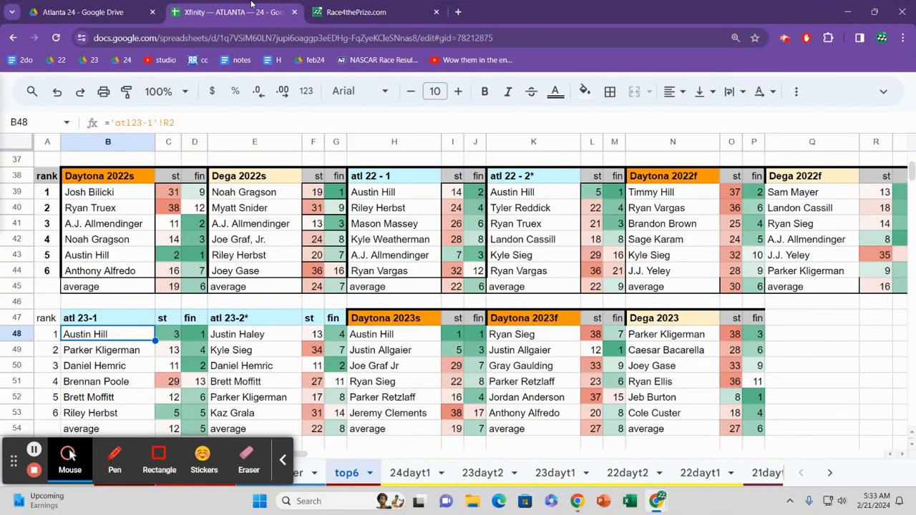
click(88, 412)
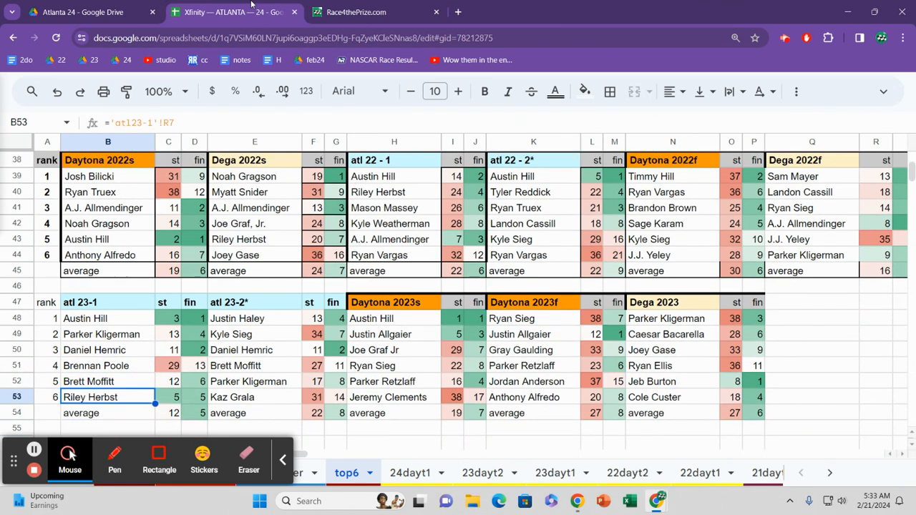
click(107, 366)
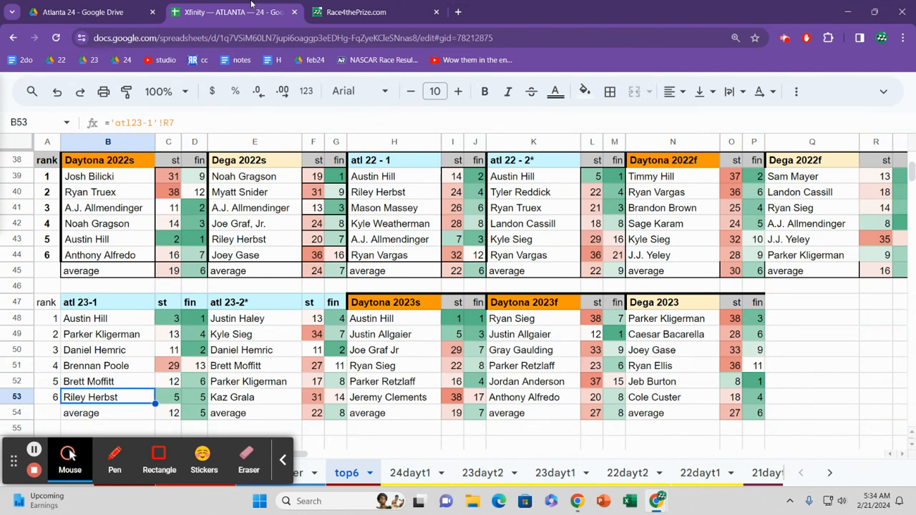
click(255, 398)
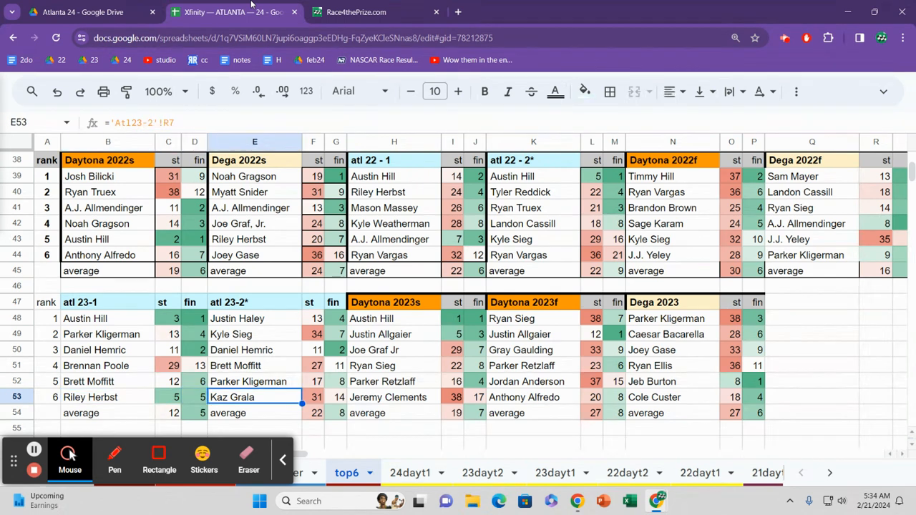
click(312, 318)
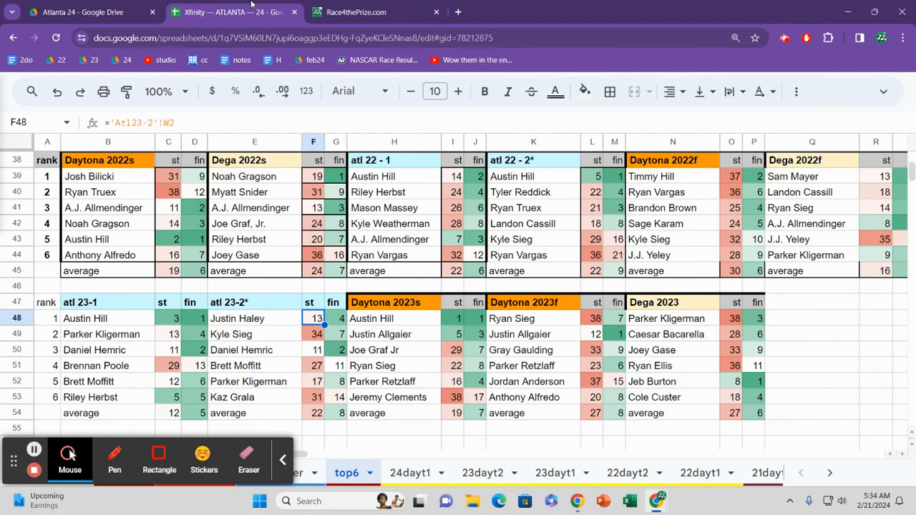
click(312, 335)
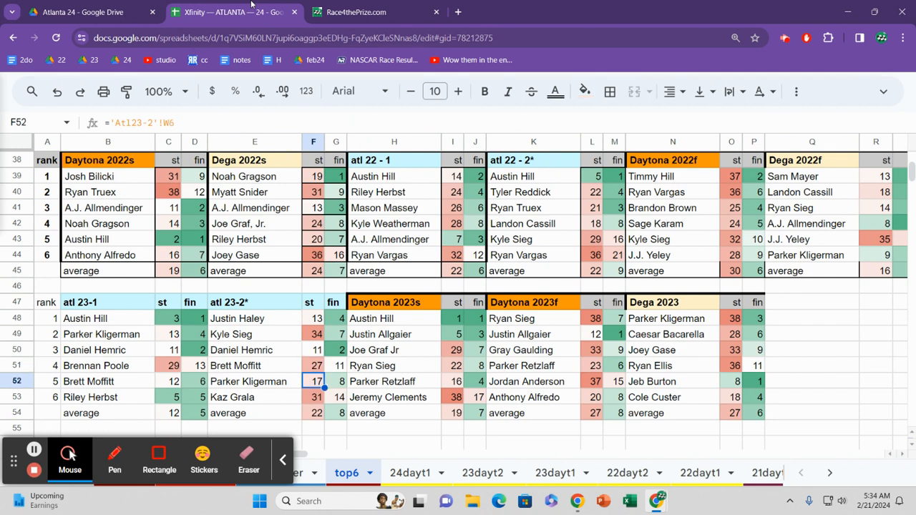
click(315, 398)
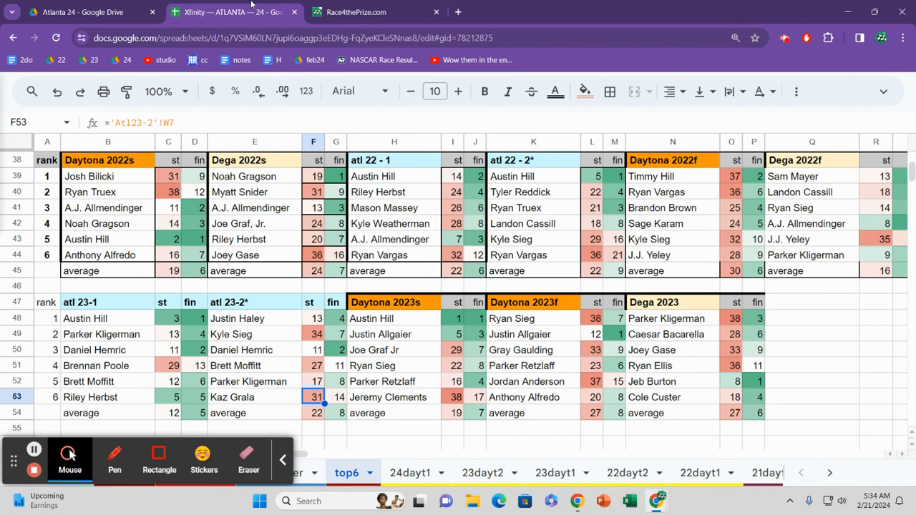
click(194, 398)
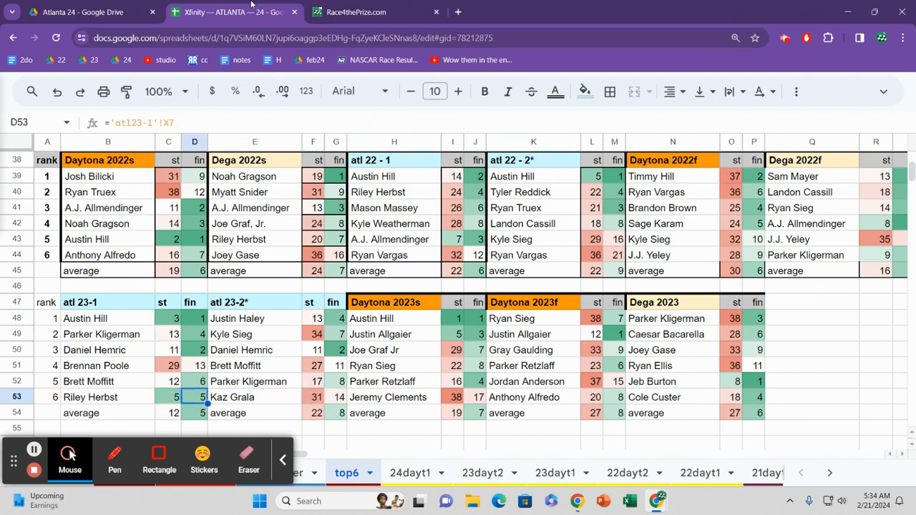
click(251, 318)
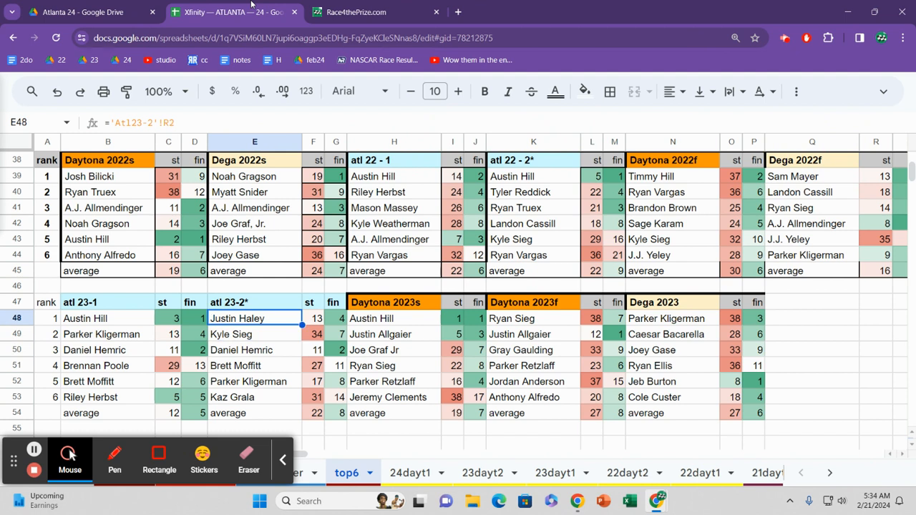
click(255, 349)
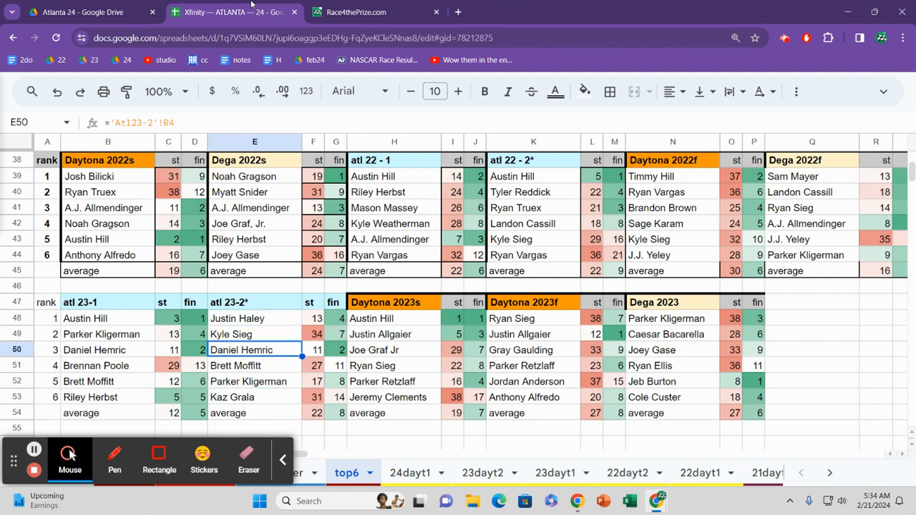
click(255, 398)
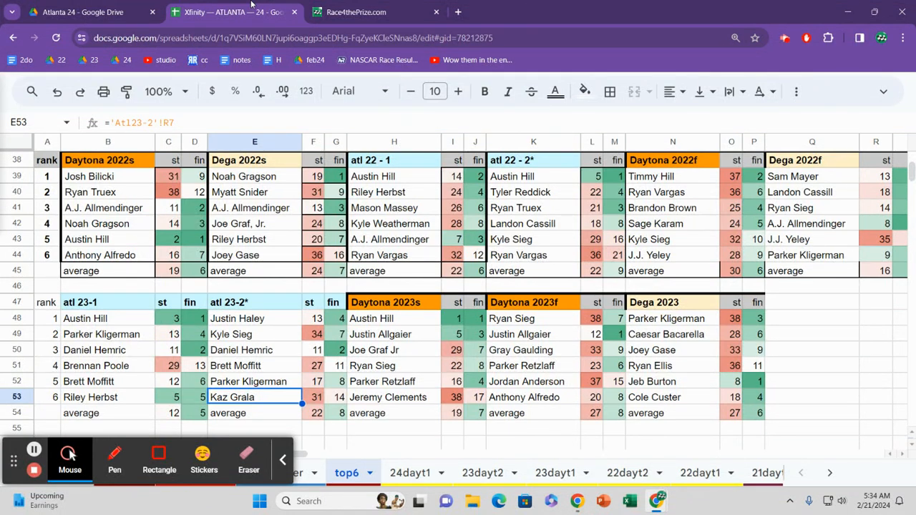
click(255, 318)
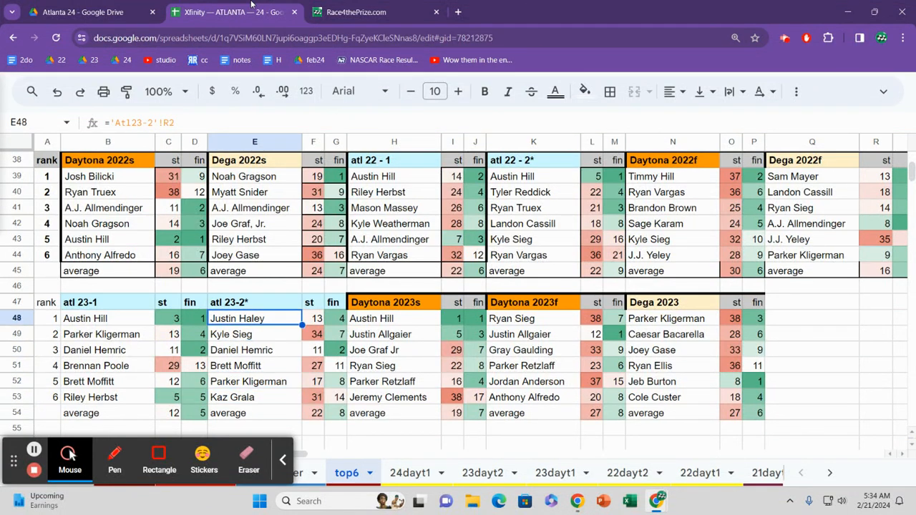
click(255, 302)
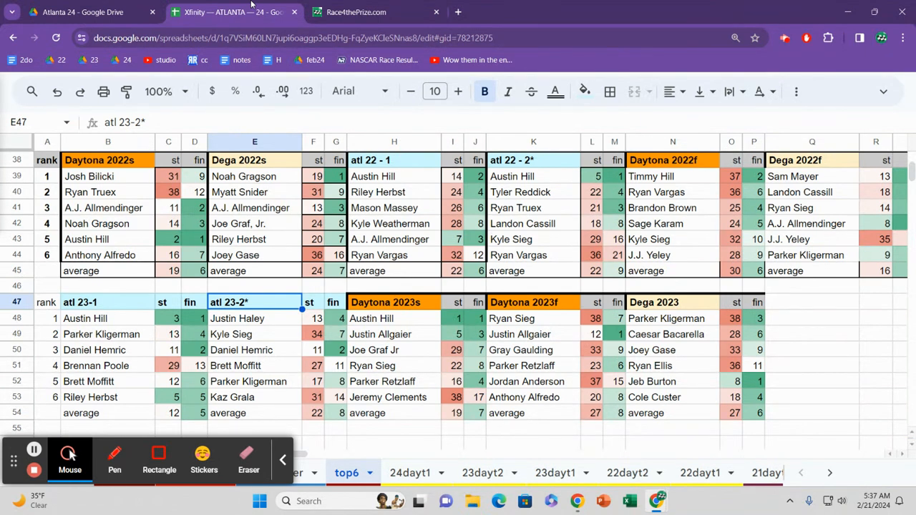
click(255, 349)
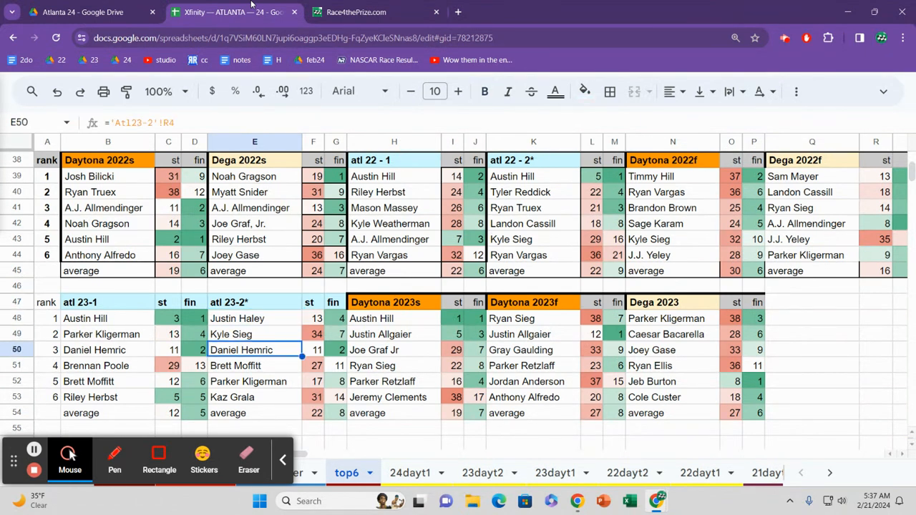
click(255, 318)
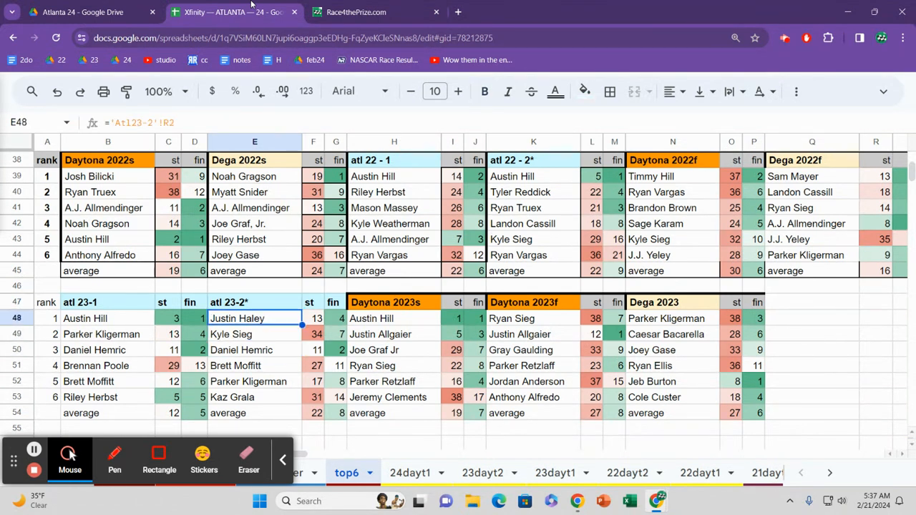
click(335, 255)
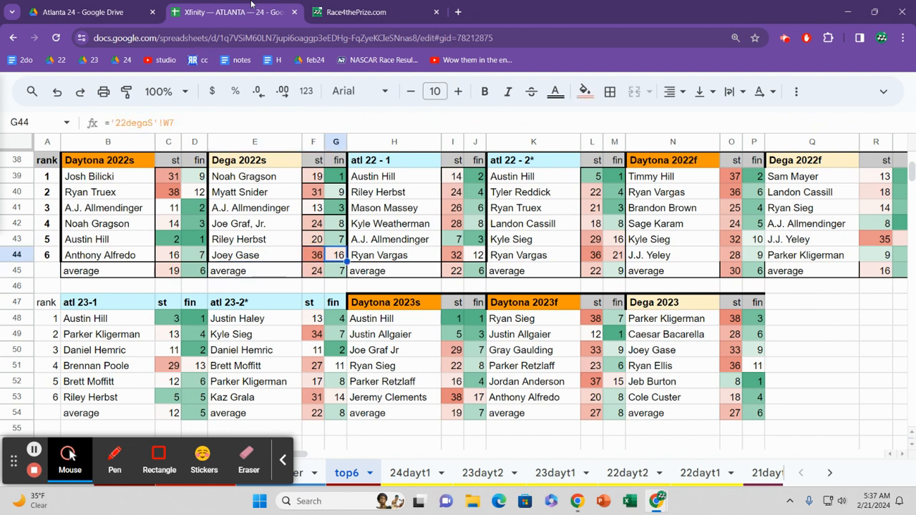
click(475, 223)
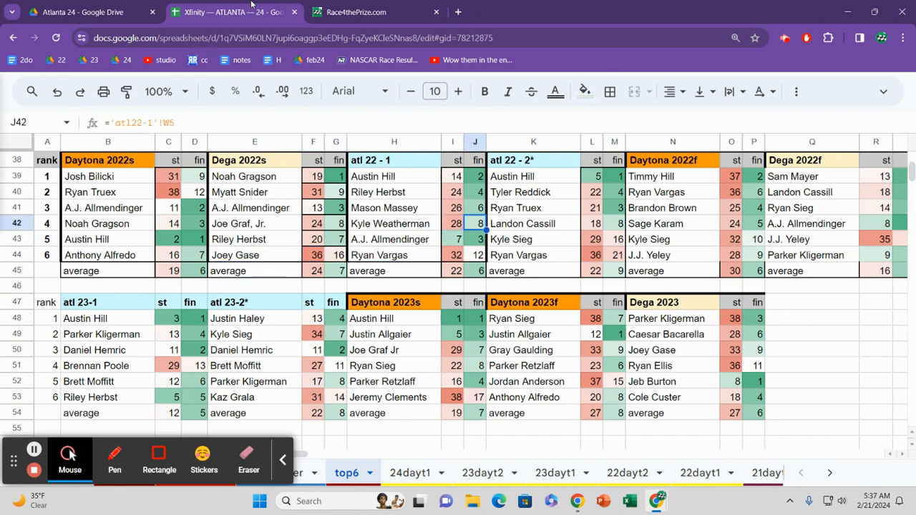
click(533, 224)
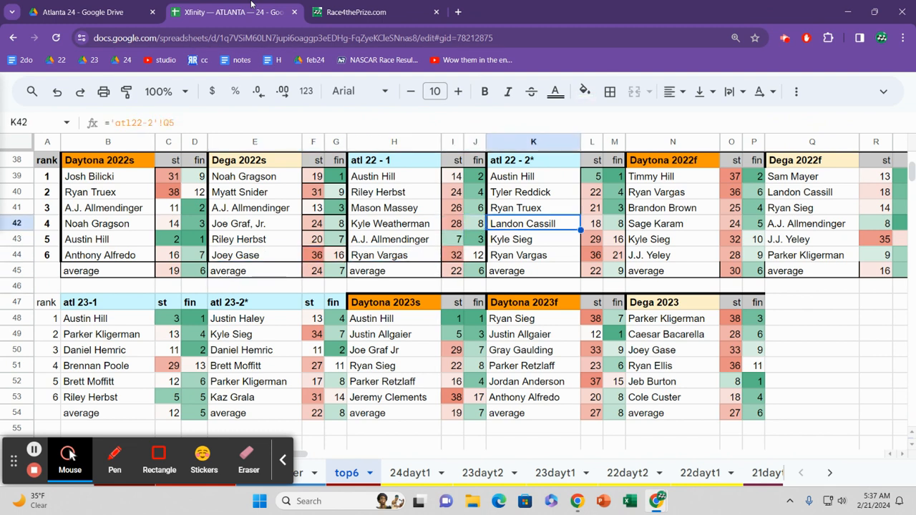
click(532, 192)
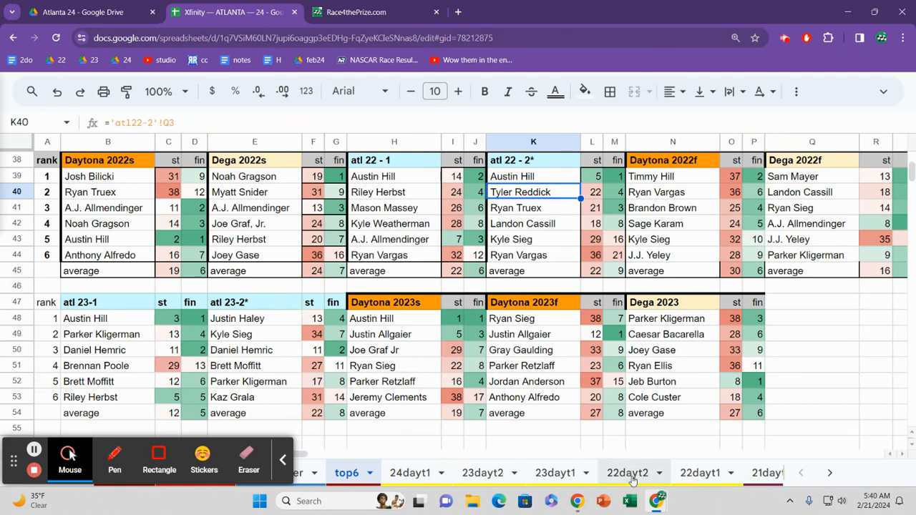
- Scroll the sheet tabs to reveal more race sheets like daytona16f and 24degaF
click(830, 472)
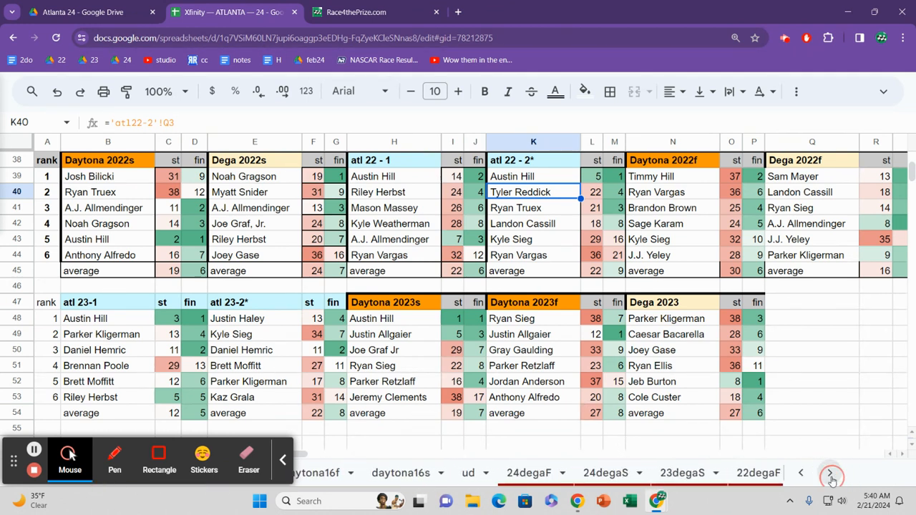
- Bring up the Atl23-2 sheet and check Kligerman's rating and Kaz Grala's rank and start
click(827, 473)
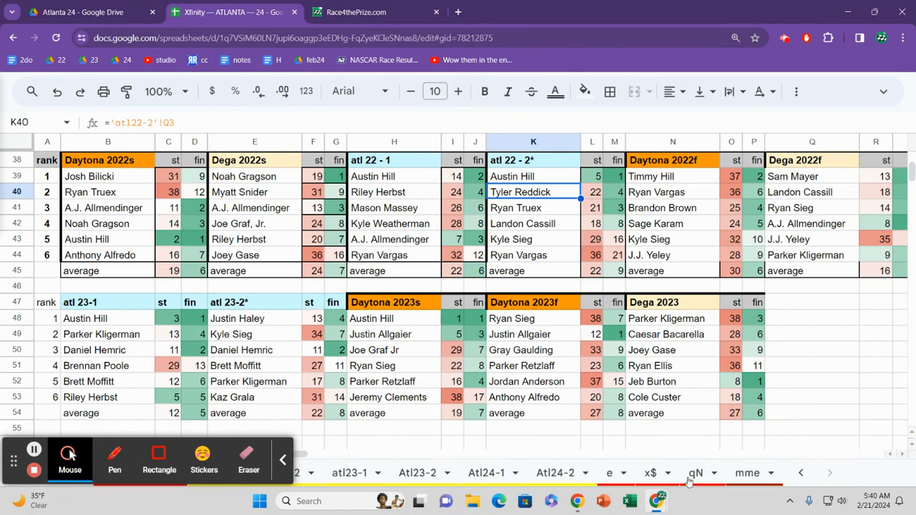
click(409, 472)
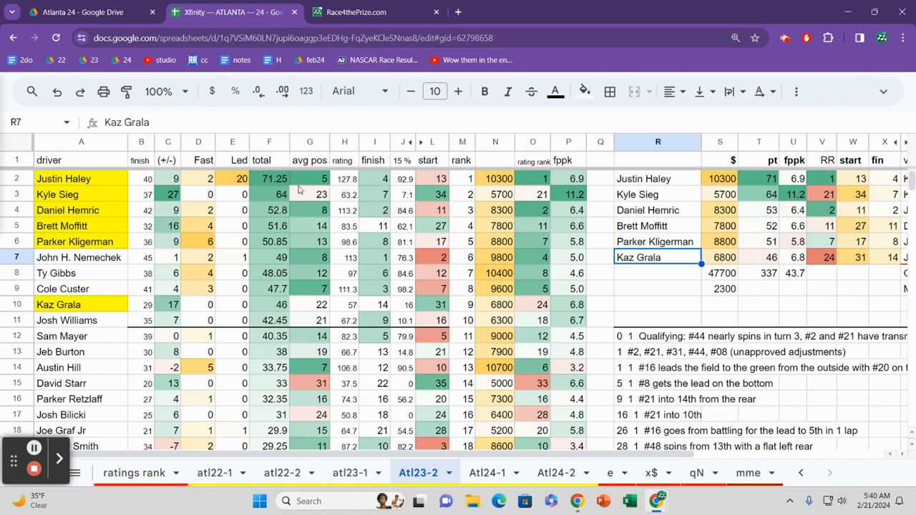
click(343, 240)
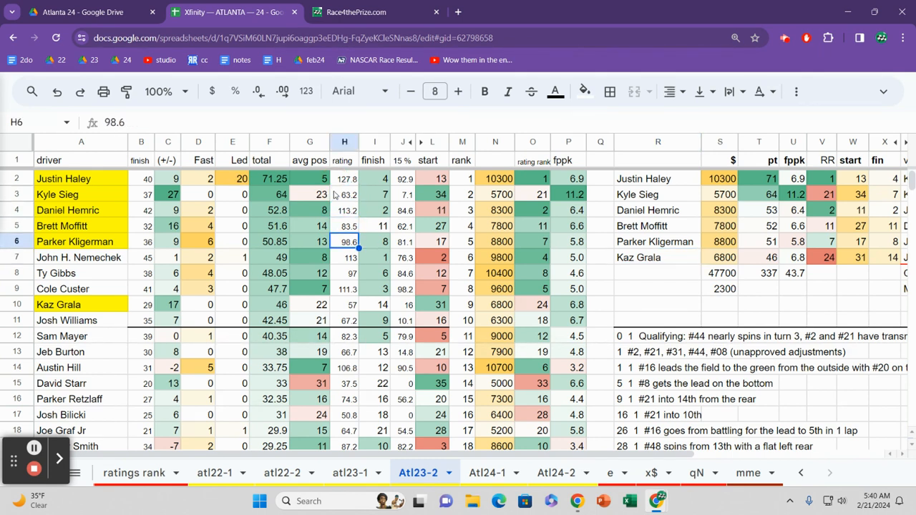
click(343, 303)
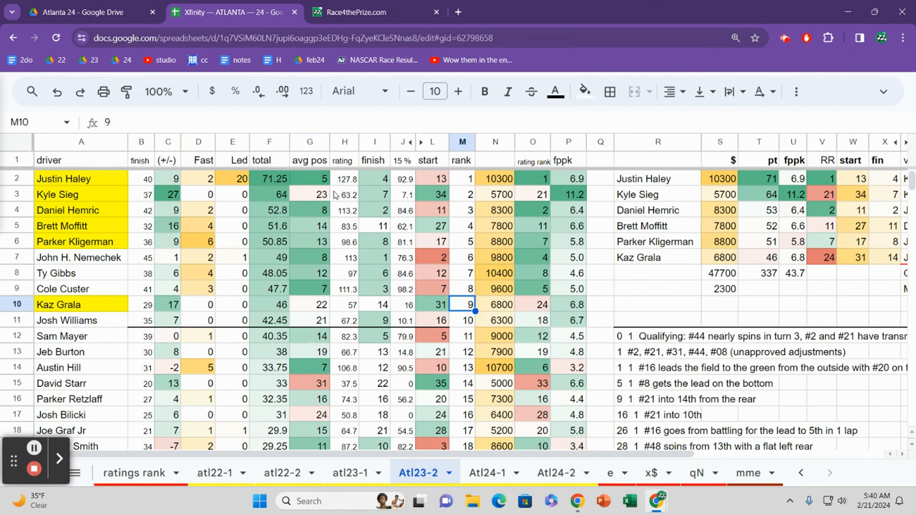
click(439, 303)
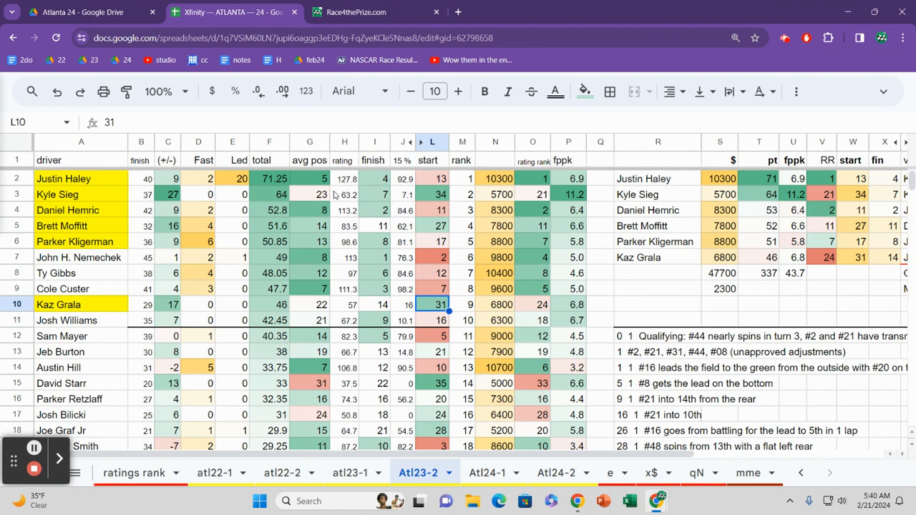
mouse_move(352, 472)
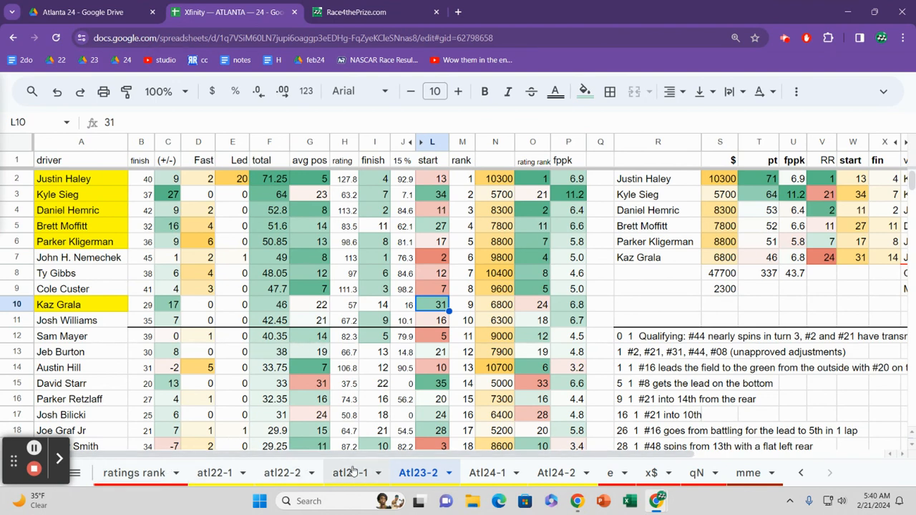
- Move on to the atl23-1 race sheet
click(352, 473)
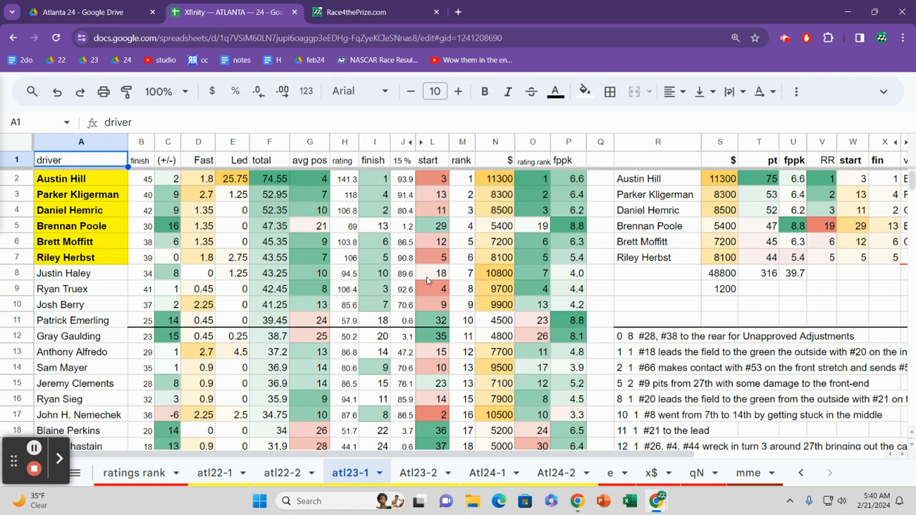
- Check Josh Berry's starting position of 9 on the atl23-1 sheet
click(432, 303)
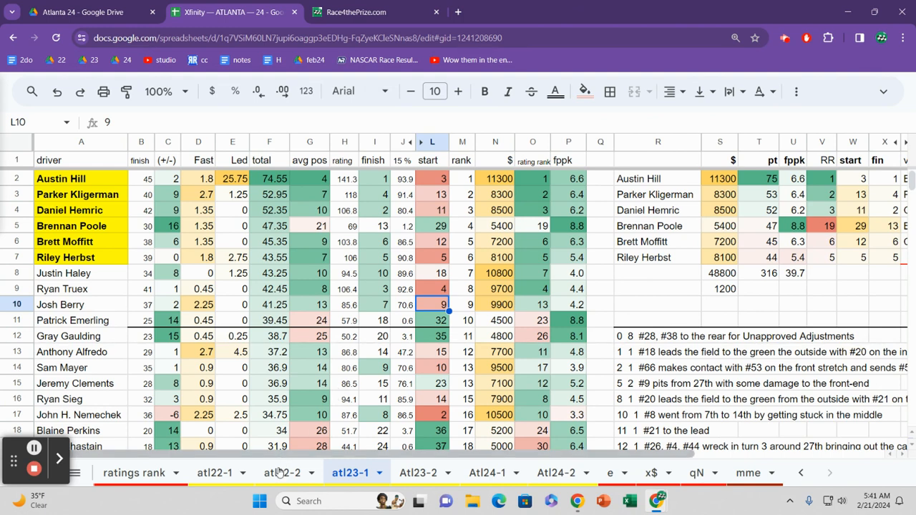
- Bring up the atl22-2 sheet and check A.J. Allmendinger's starting position of 3
click(287, 473)
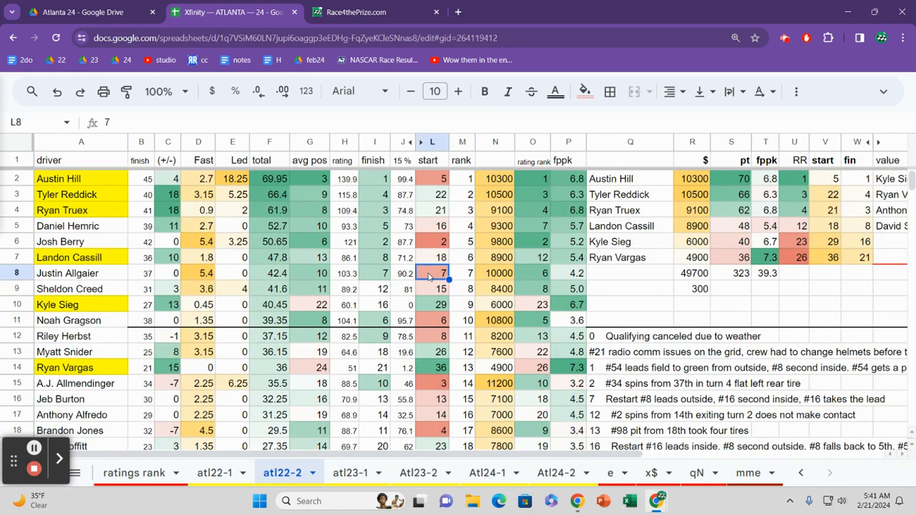
click(439, 383)
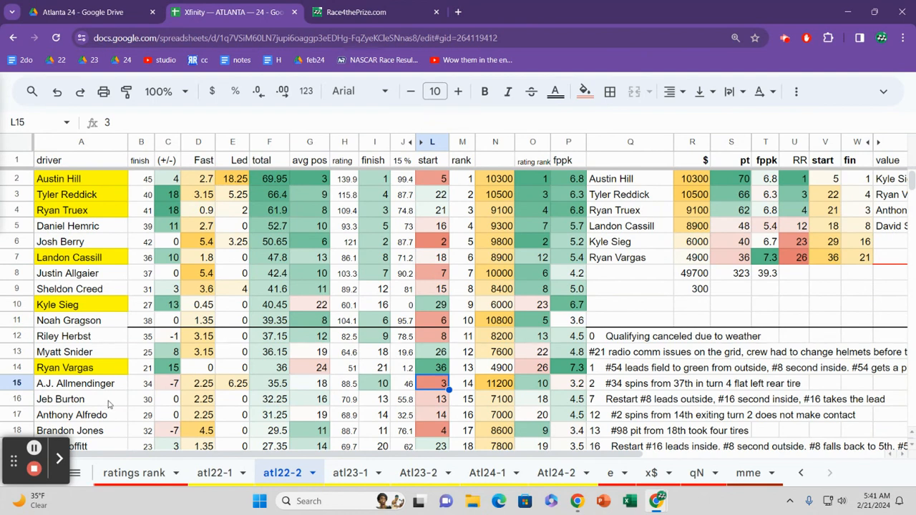
click(211, 473)
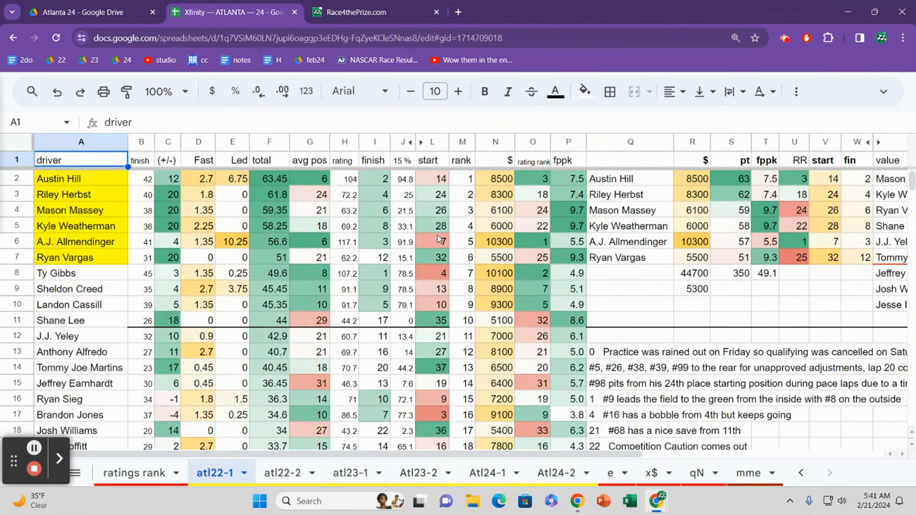
click(439, 195)
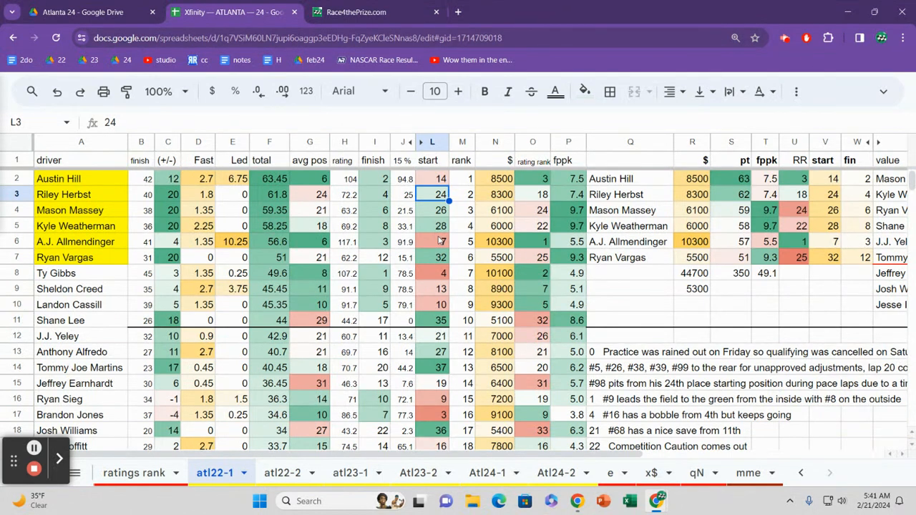
click(432, 240)
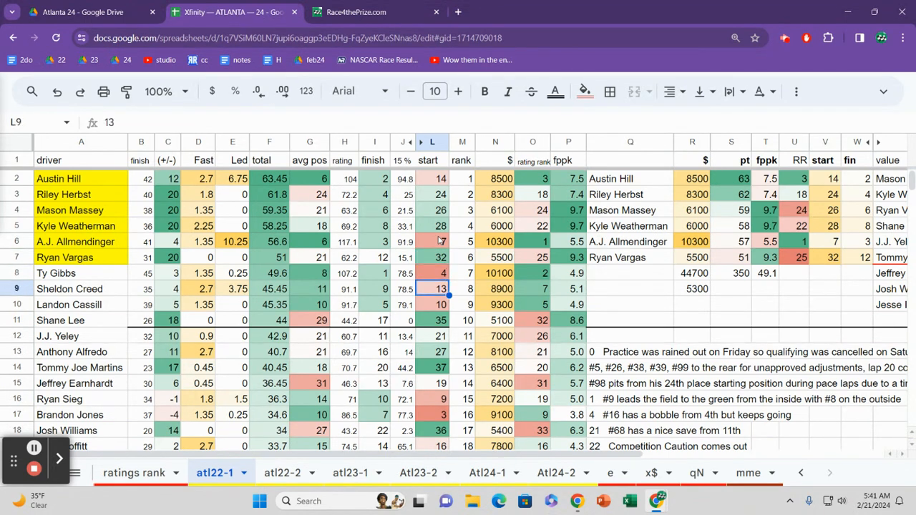
click(432, 353)
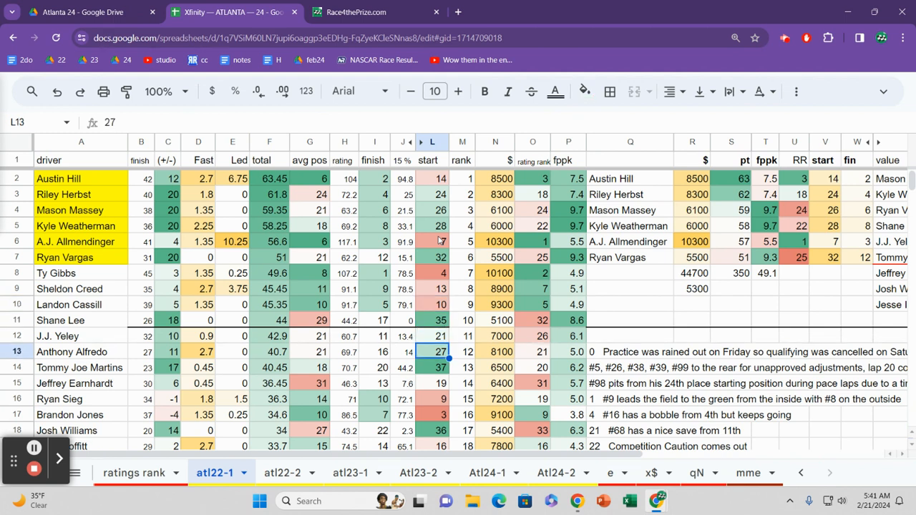
click(433, 368)
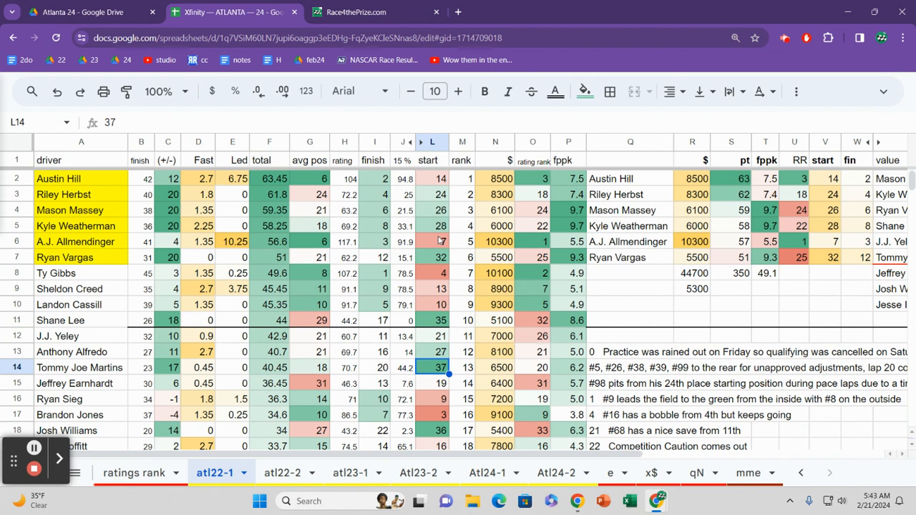
click(433, 241)
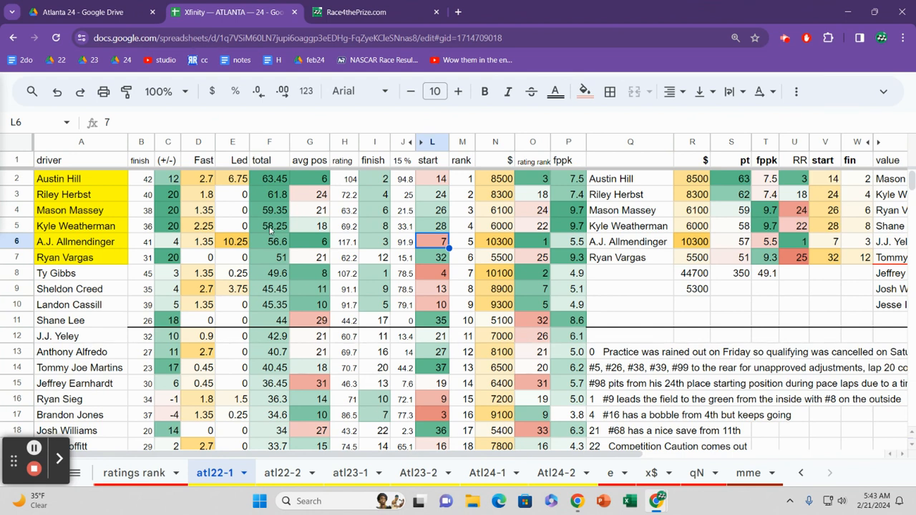
click(269, 209)
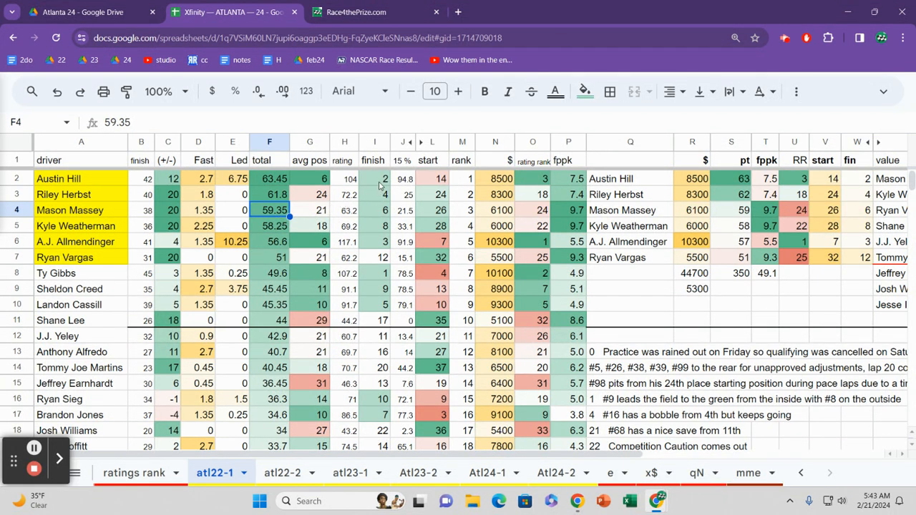
click(375, 178)
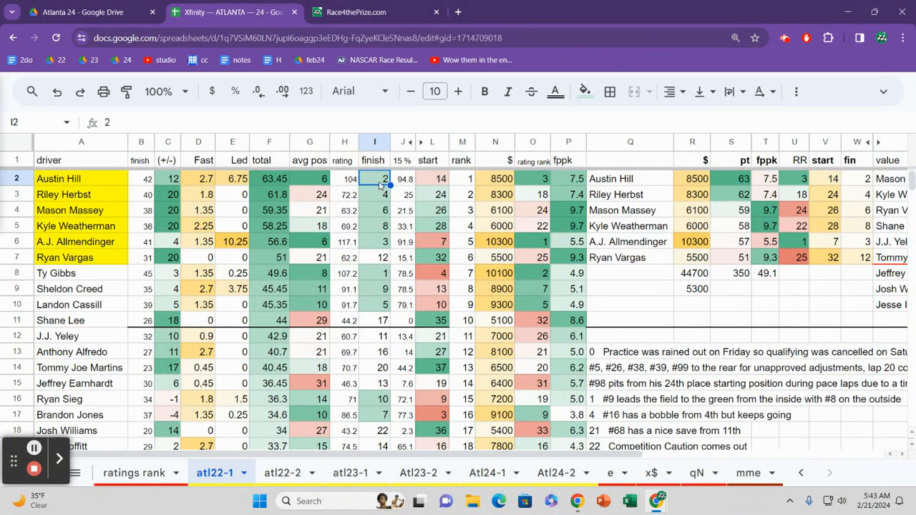
mouse_move(647, 185)
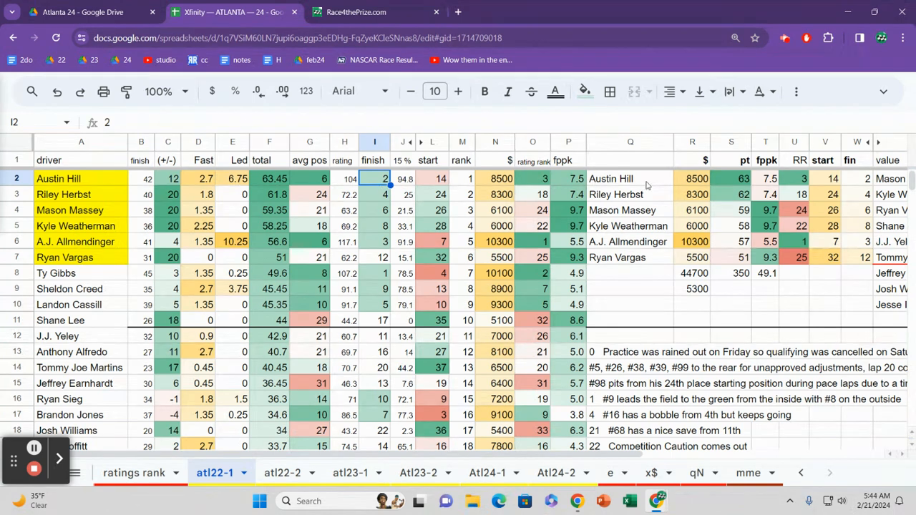
click(630, 177)
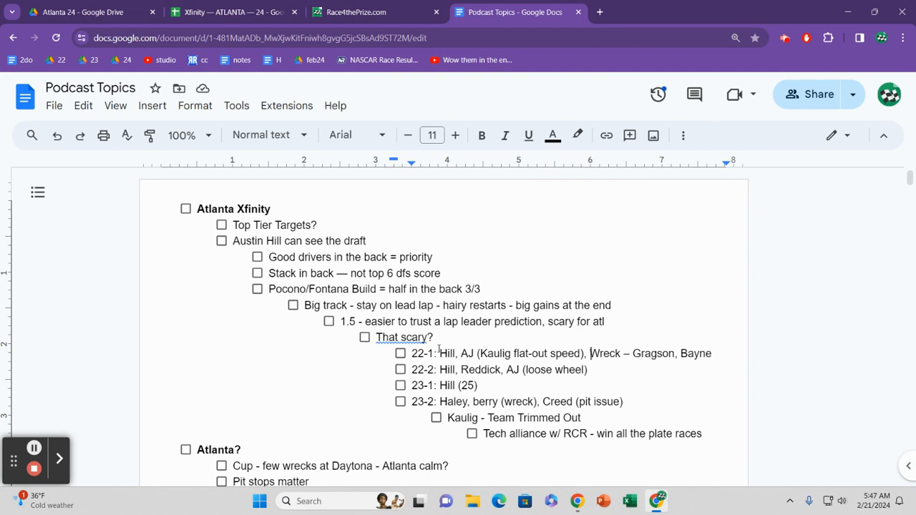
- Review the Atlanta Xfinity checklist in Podcast Topics, then return to the Atlanta spreadsheet
click(553, 369)
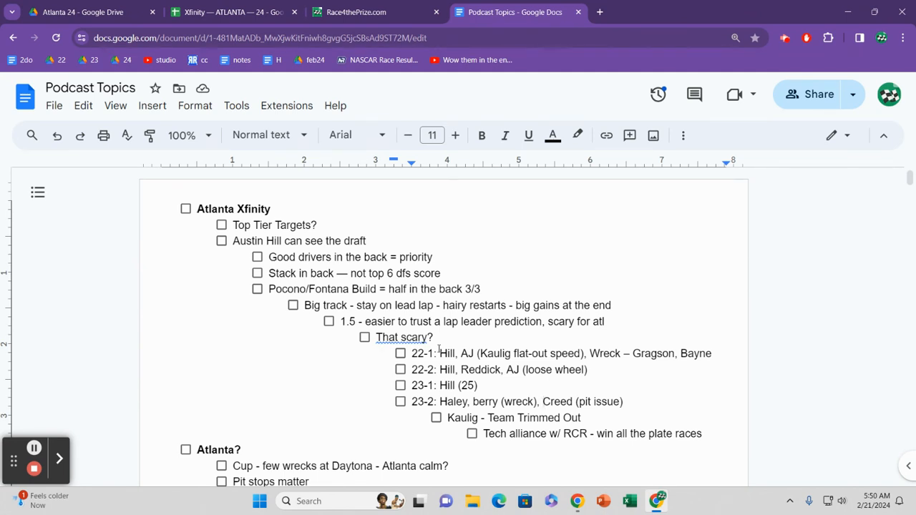
click(222, 11)
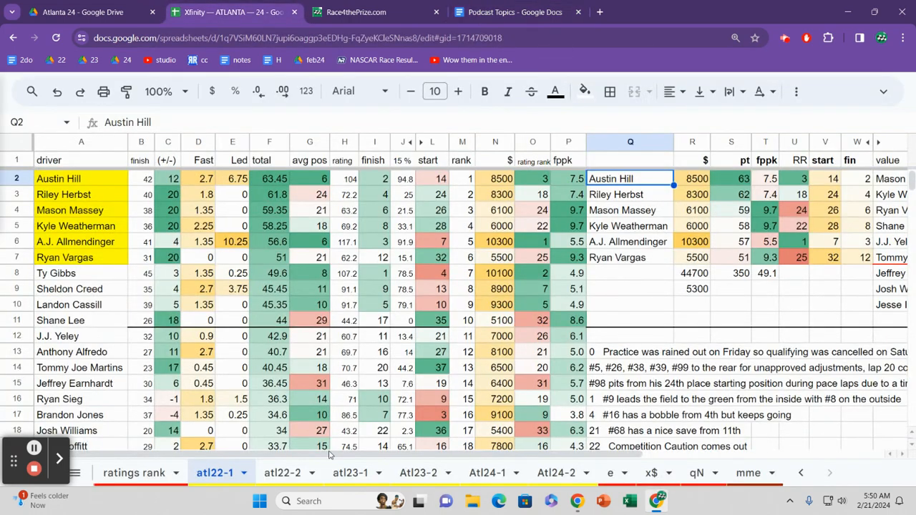
- Bring up the super sheet and inspect the +/- formulas in G10, G15, G19 and G12
click(804, 471)
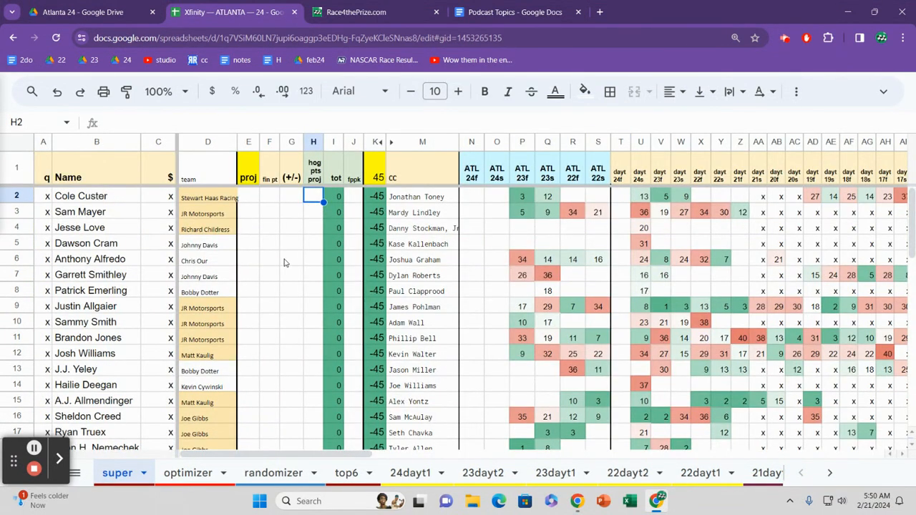
click(292, 322)
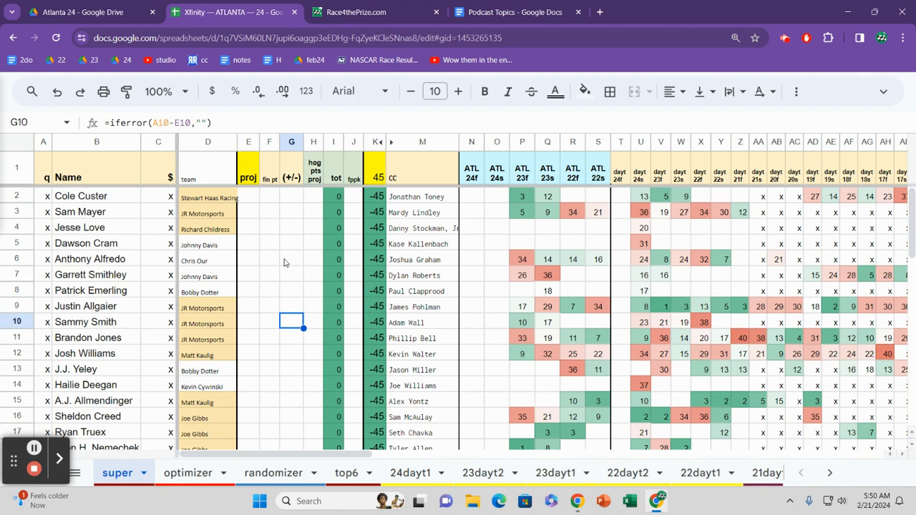
click(292, 401)
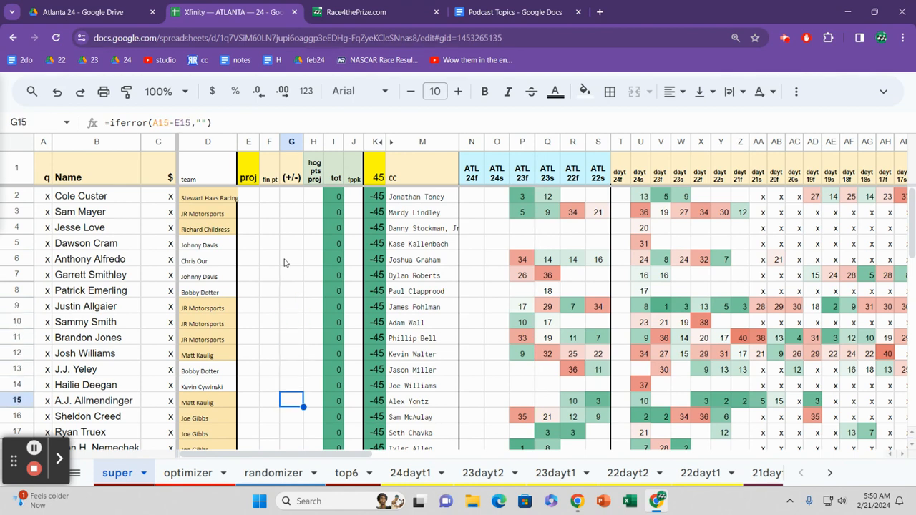
scroll(down, 3)
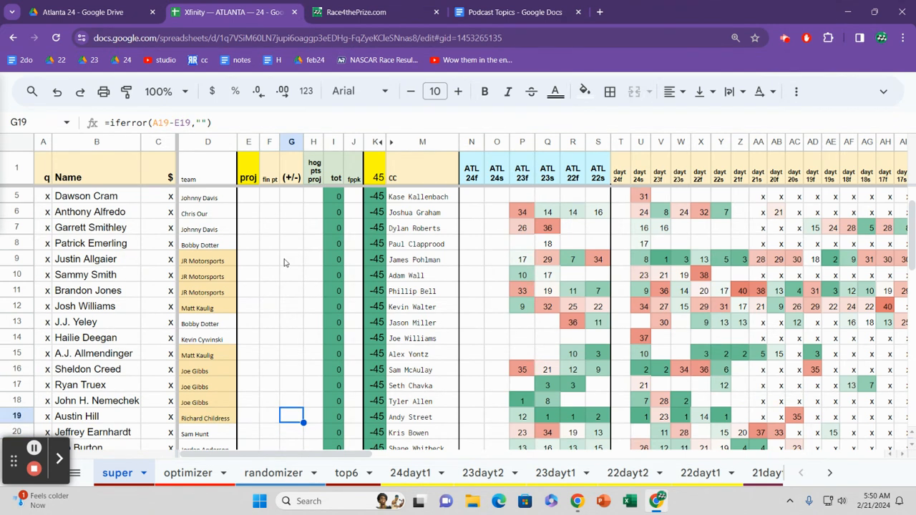
click(292, 306)
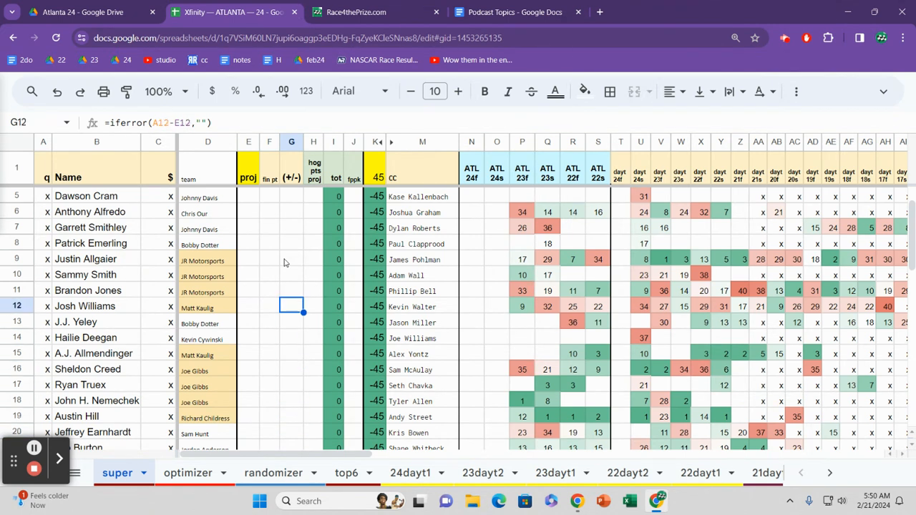
click(292, 353)
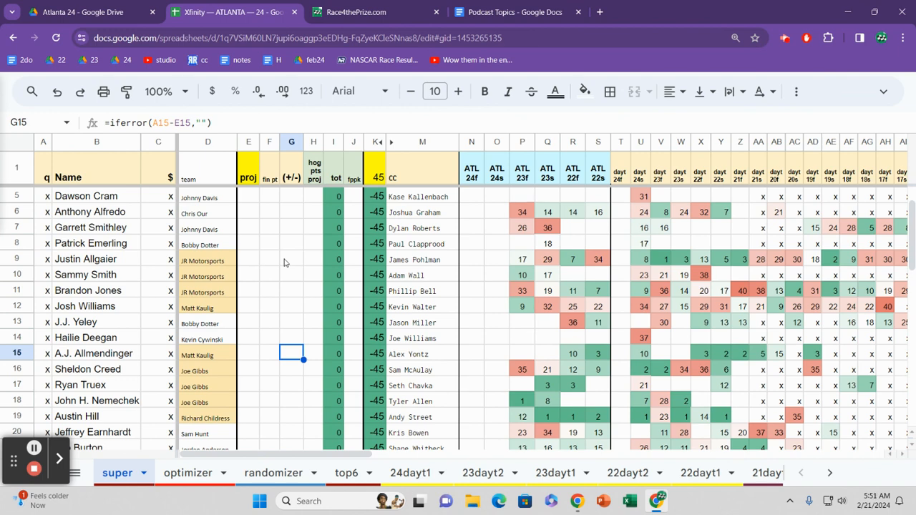
- Continue down the super sheet's driver rows toward row 40, checking another column G cell
scroll(down, 3)
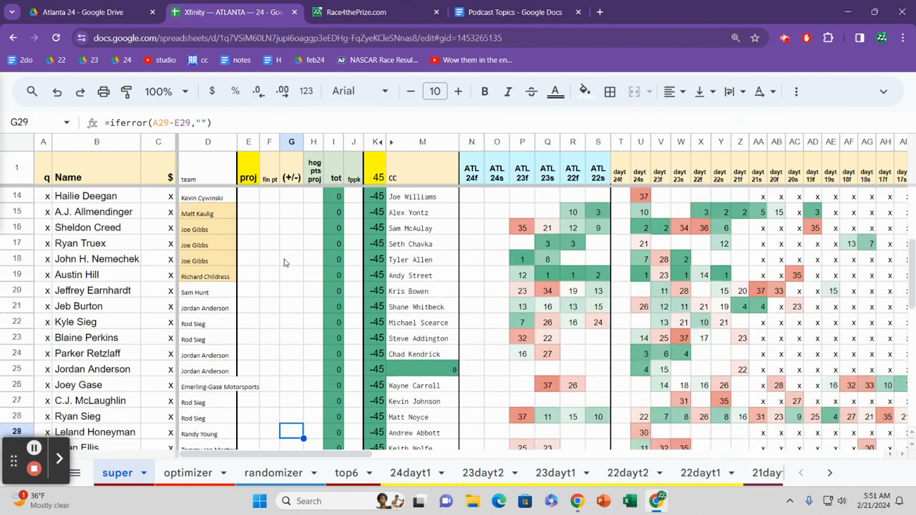
scroll(down, 3)
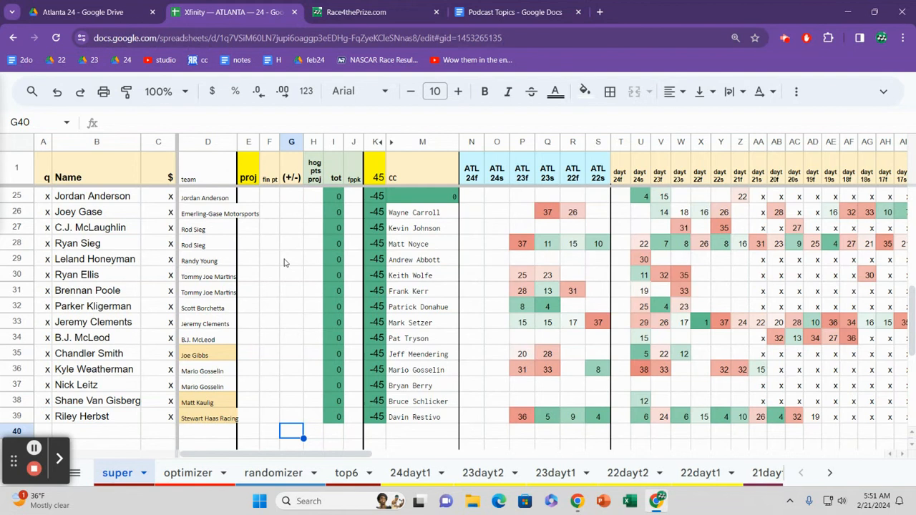
click(290, 401)
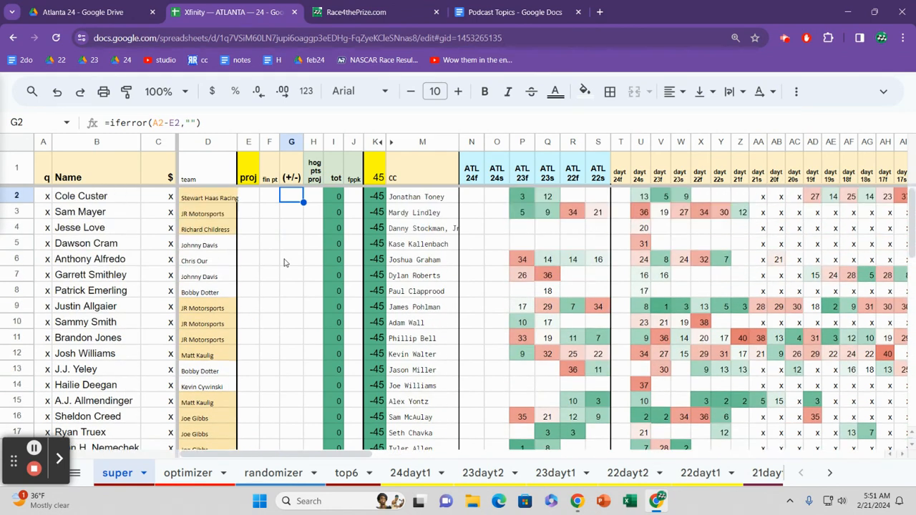
- Select the (+/-) header in G1, then go to the Race4thePrize.com blog homepage
click(292, 168)
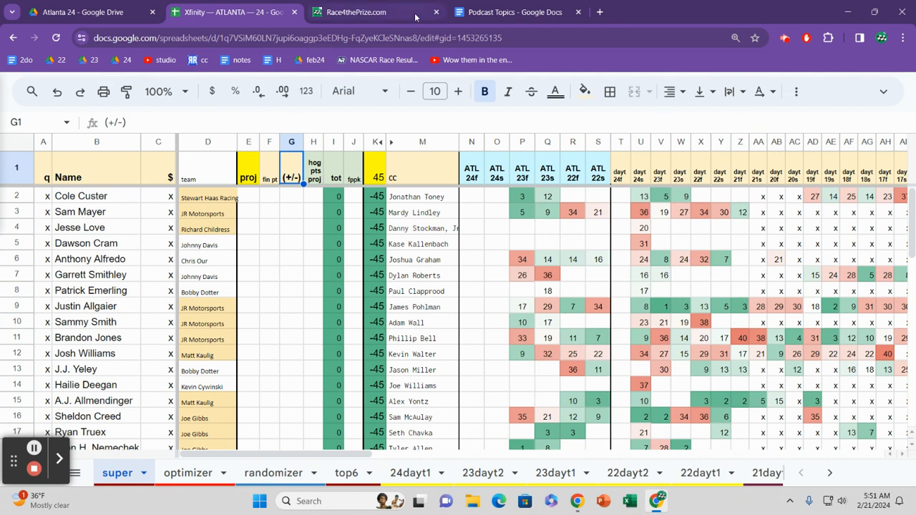
click(355, 12)
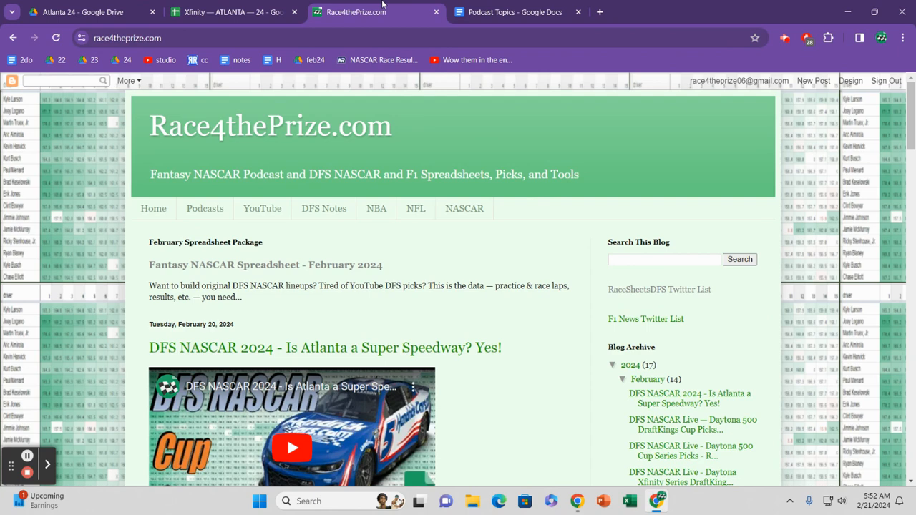
mouse_move(44, 452)
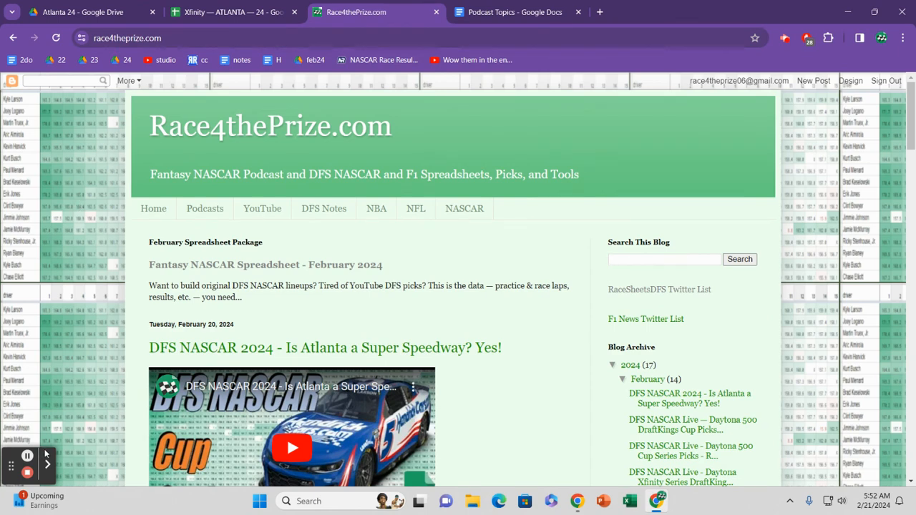